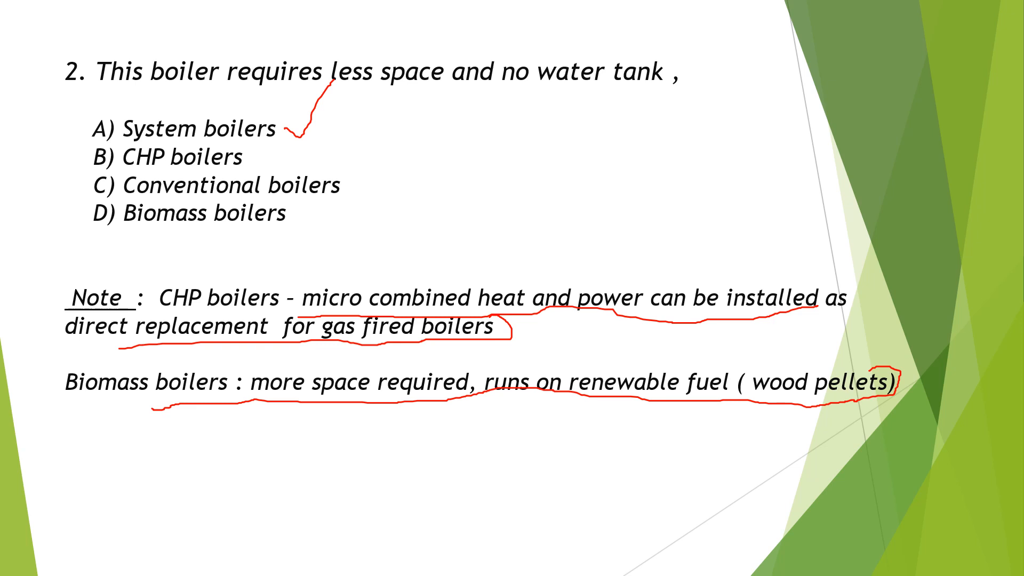
# Advance past the water-heating device question to question 4 on kitchen water heater capacity
pyautogui.press('Right')
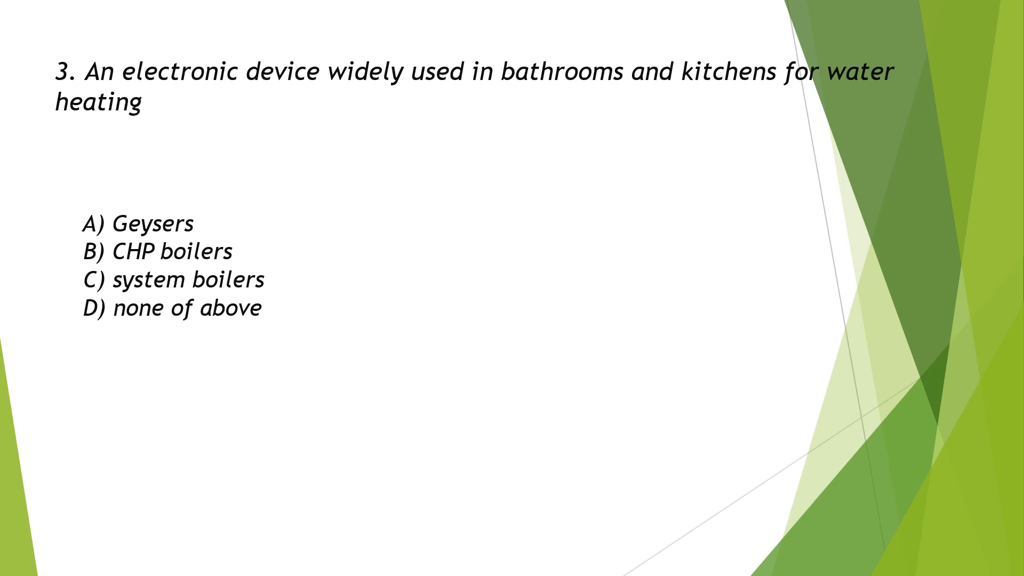
pyautogui.press('Right')
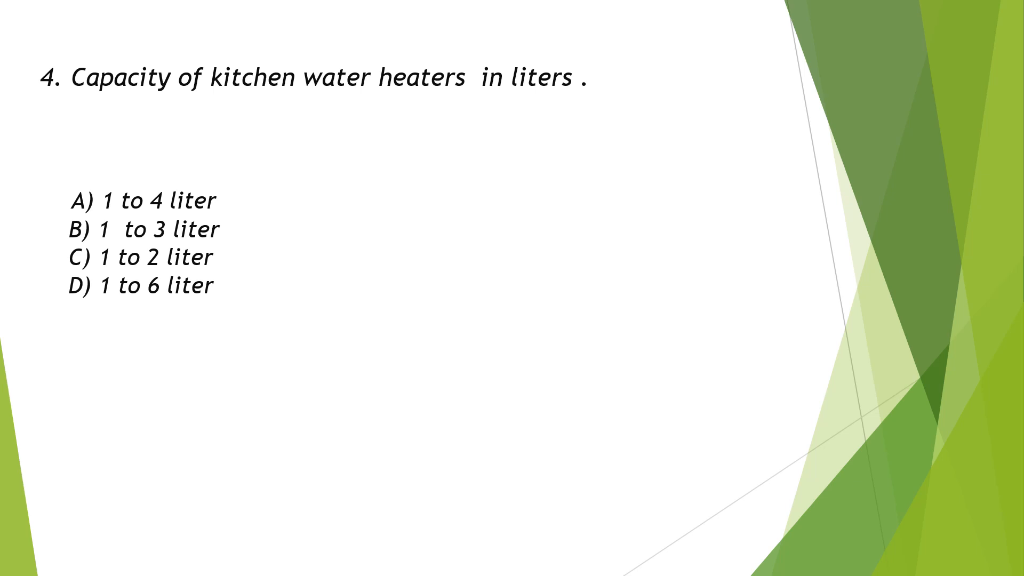
# Tick option C 'Both' in red and underline the propylene glycol note's key terms
pyautogui.moveTo(249, 235); pyautogui.dragTo(321, 182)
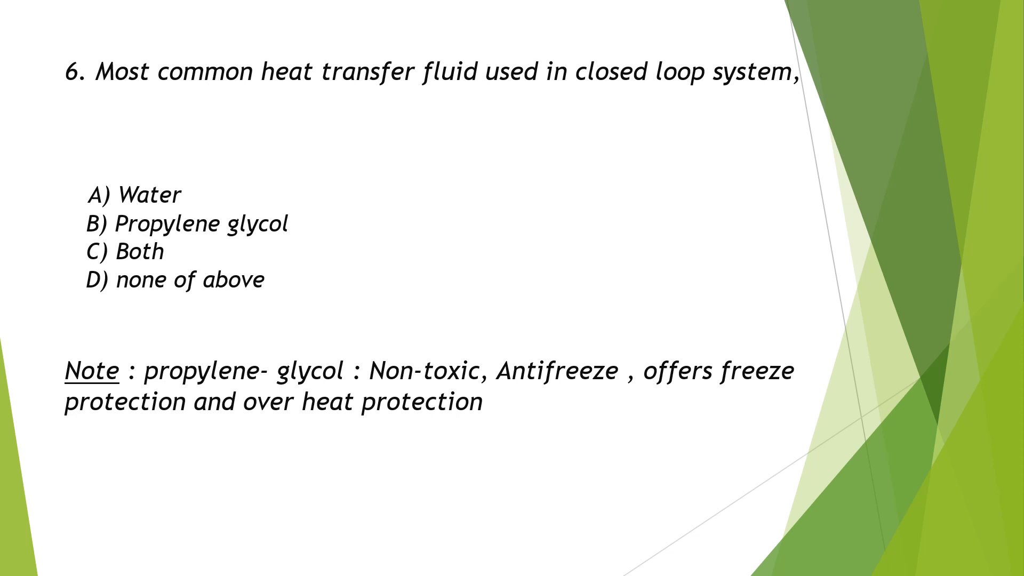
pyautogui.moveTo(186, 252); pyautogui.dragTo(219, 242)
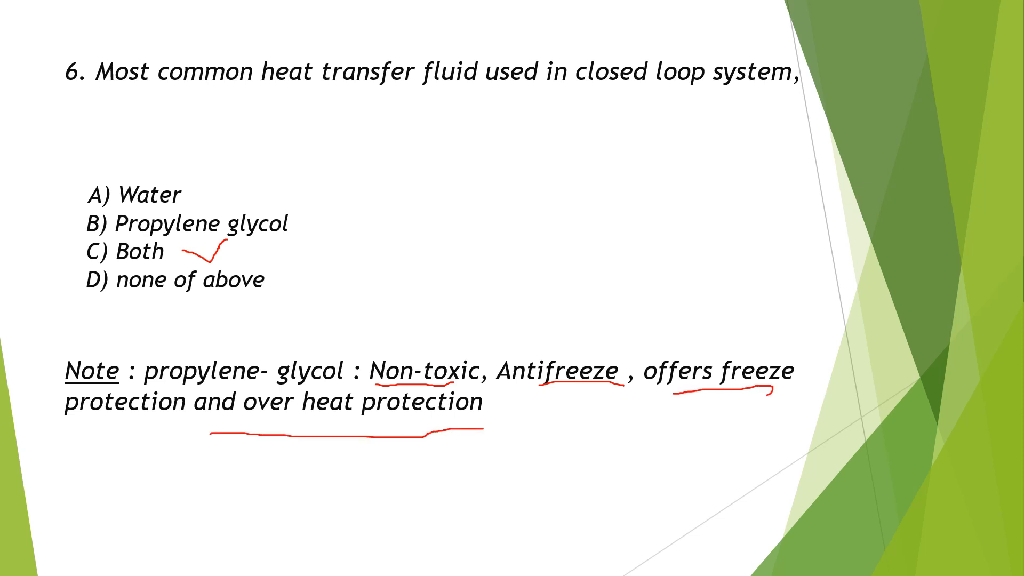
# Advance to the codes and standards slide, then on to the plumbing symbols chart
pyautogui.press('Right')
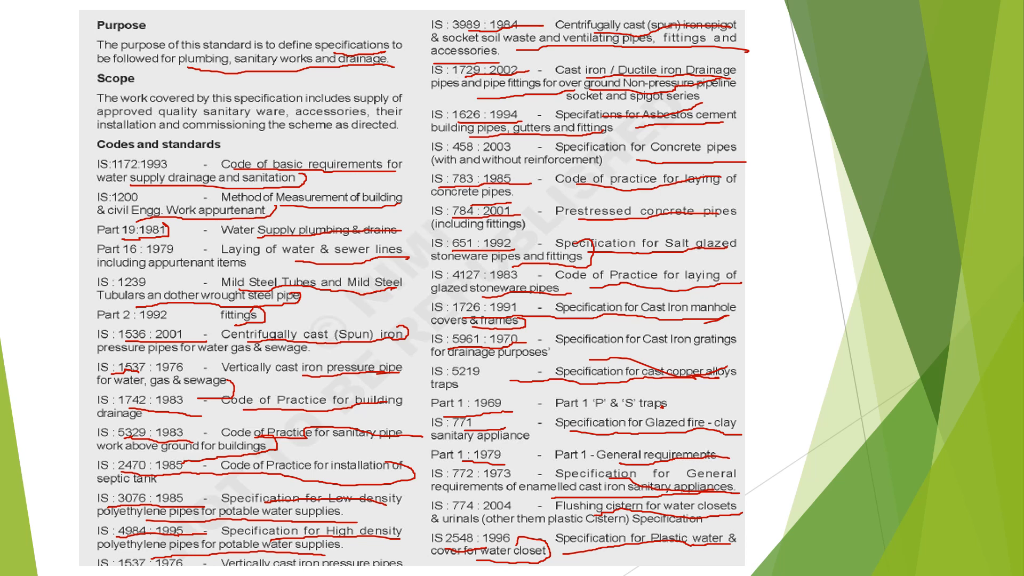
pyautogui.press('right')
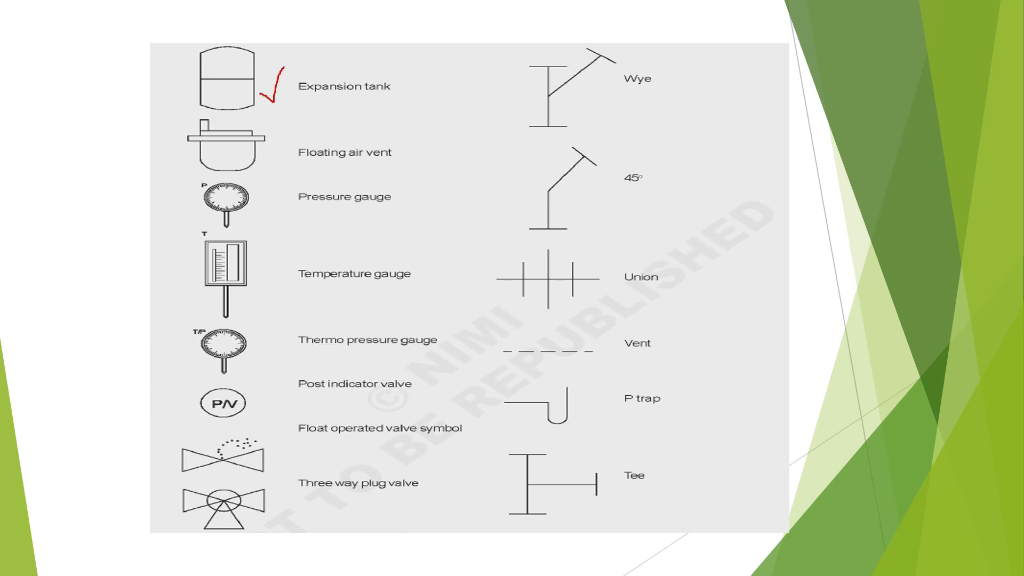
# Underline the Floating air vent entry in red beneath the ticked Expansion tank
pyautogui.moveTo(296, 167); pyautogui.dragTo(406, 160)
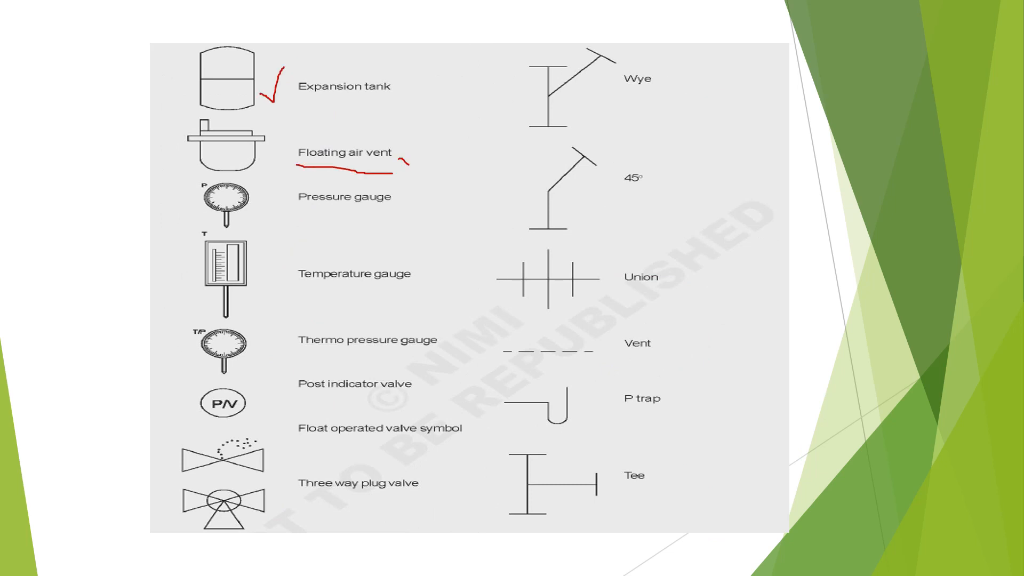